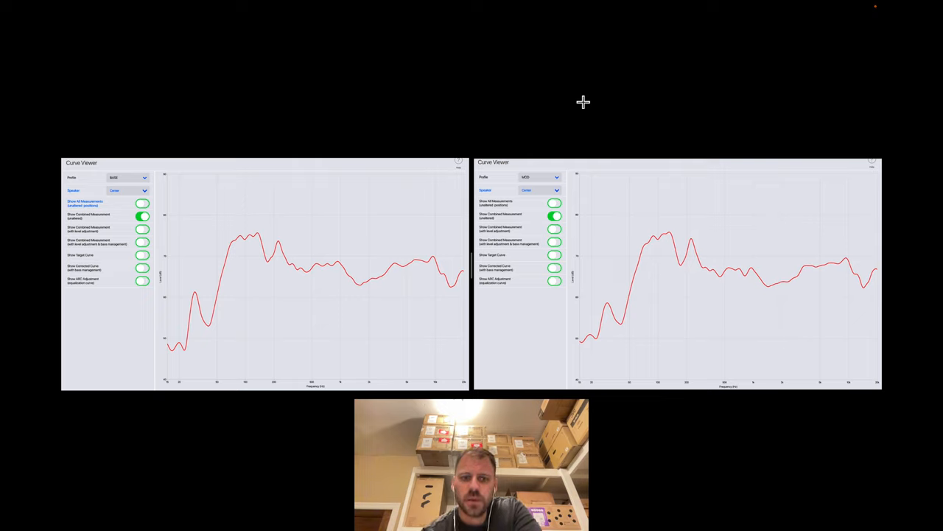
mouse_move(450, 81)
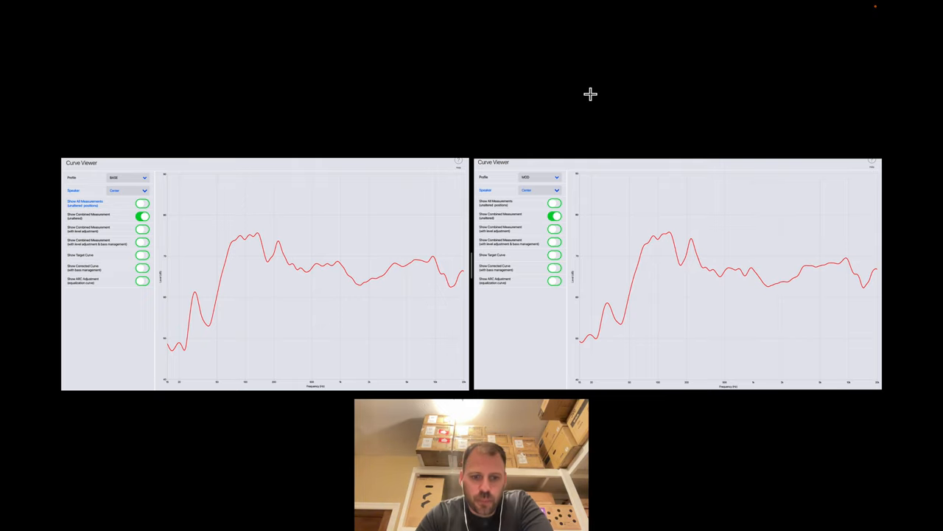
mouse_move(286, 264)
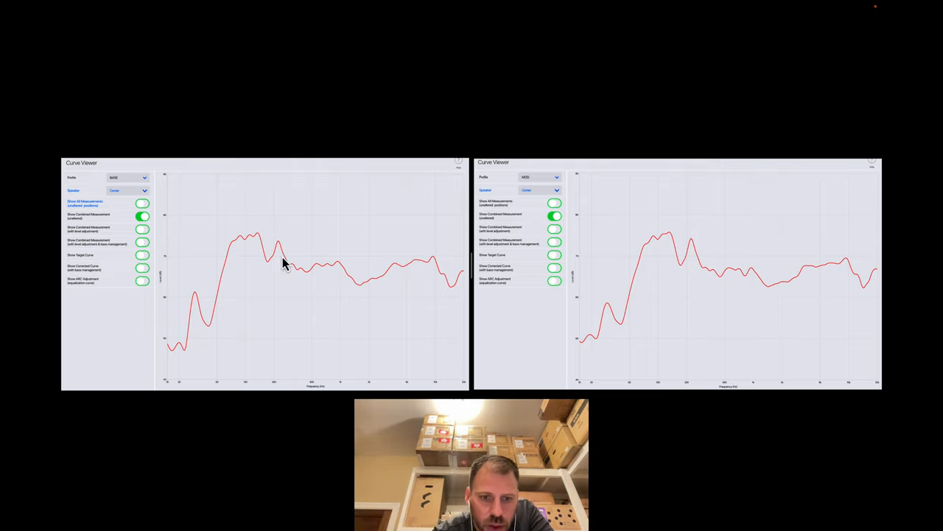
mouse_move(342, 267)
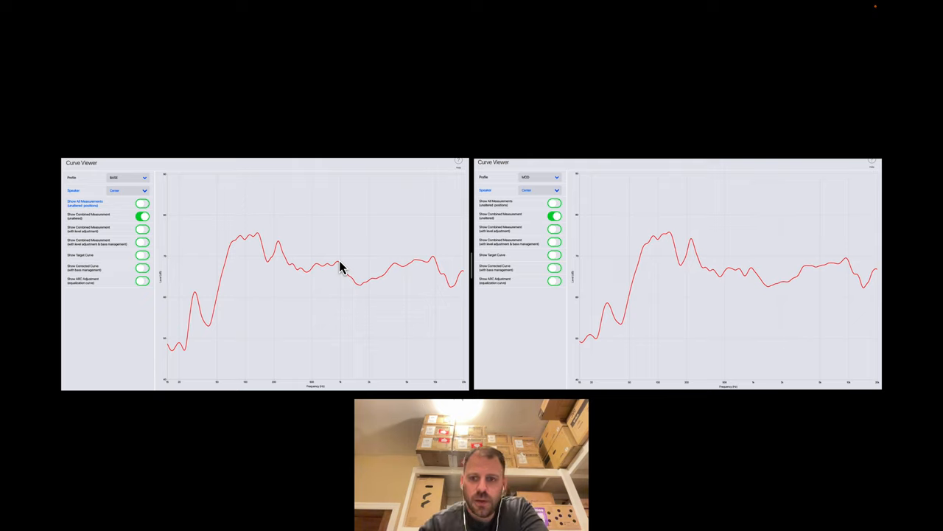
mouse_move(286, 295)
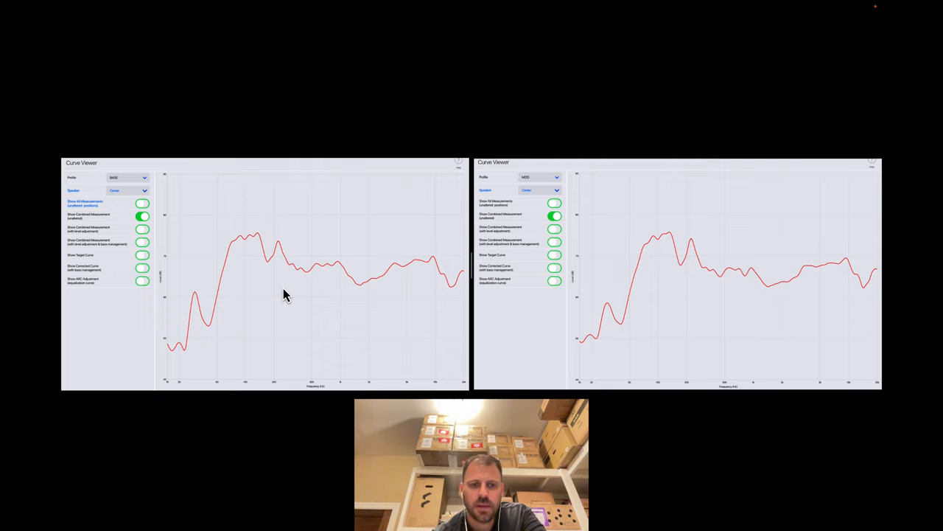
mouse_move(304, 316)
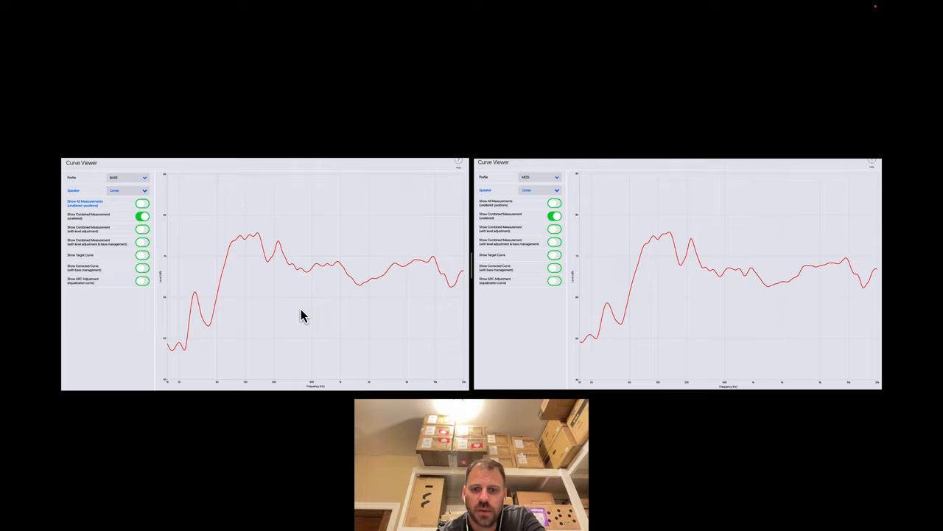
mouse_move(322, 310)
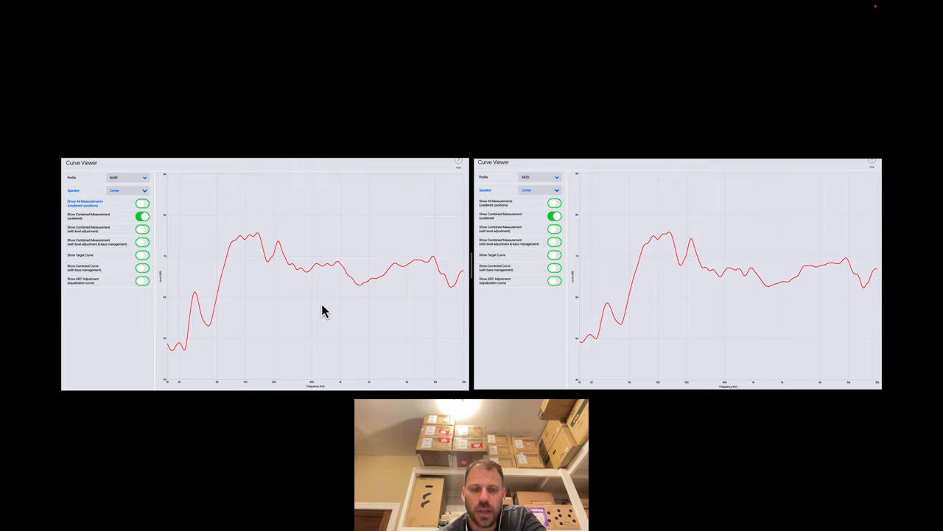
mouse_move(339, 277)
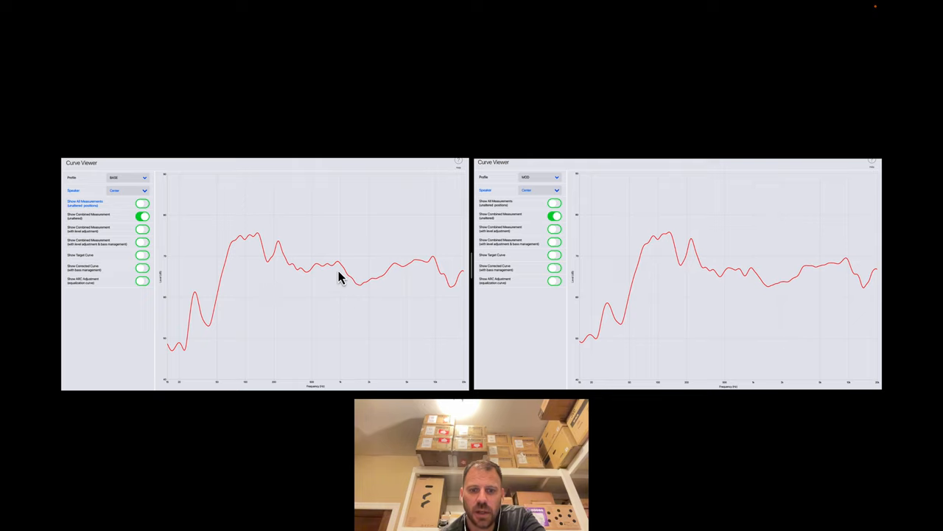
mouse_move(312, 310)
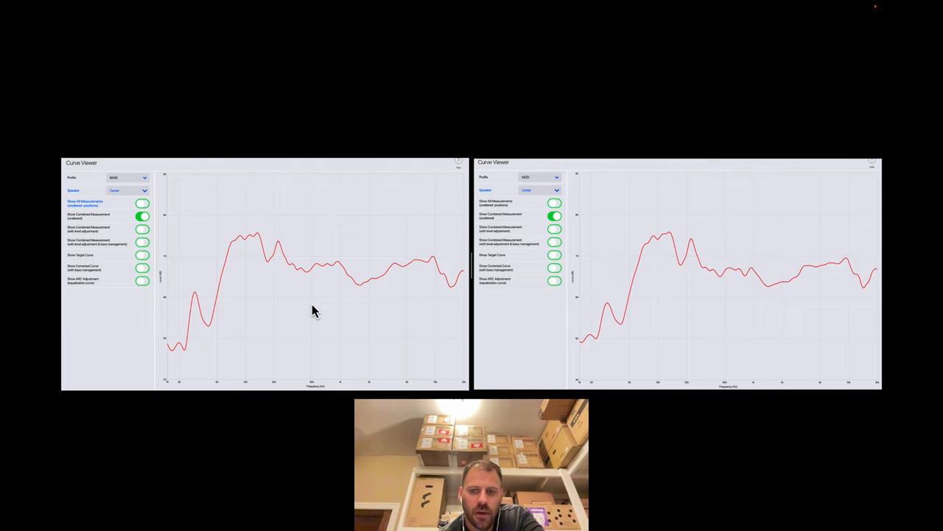
mouse_move(528, 330)
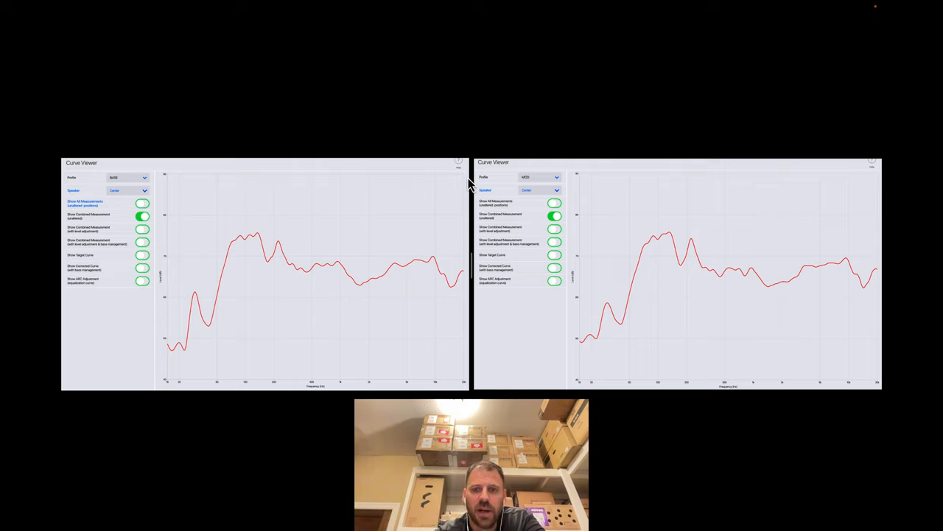
mouse_move(472, 155)
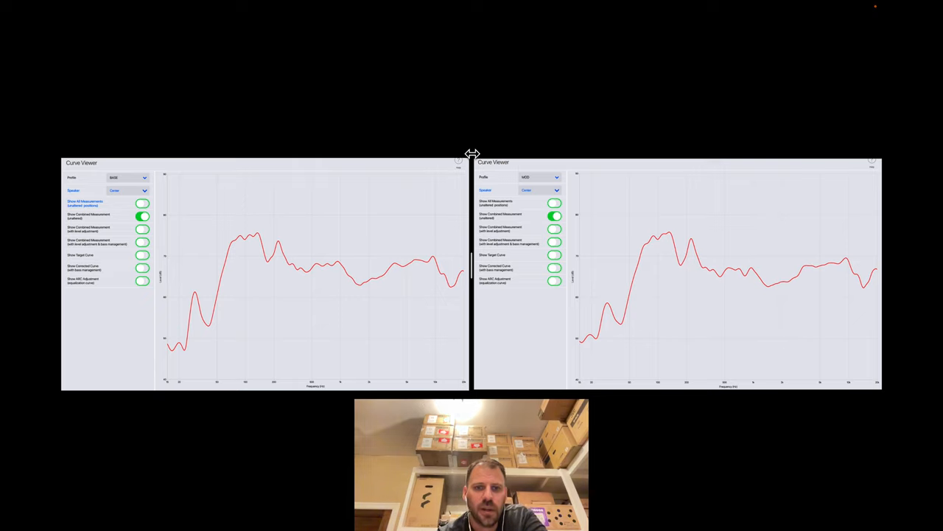
mouse_move(472, 145)
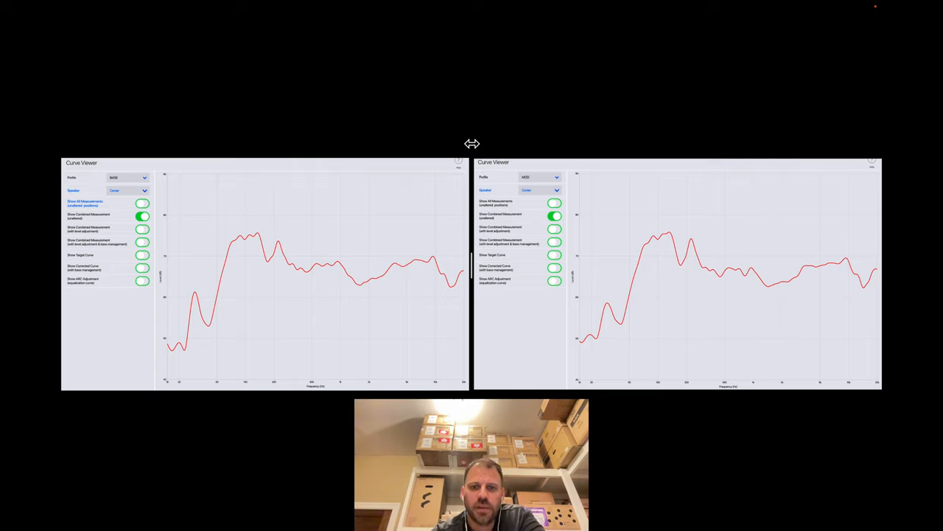
mouse_move(309, 136)
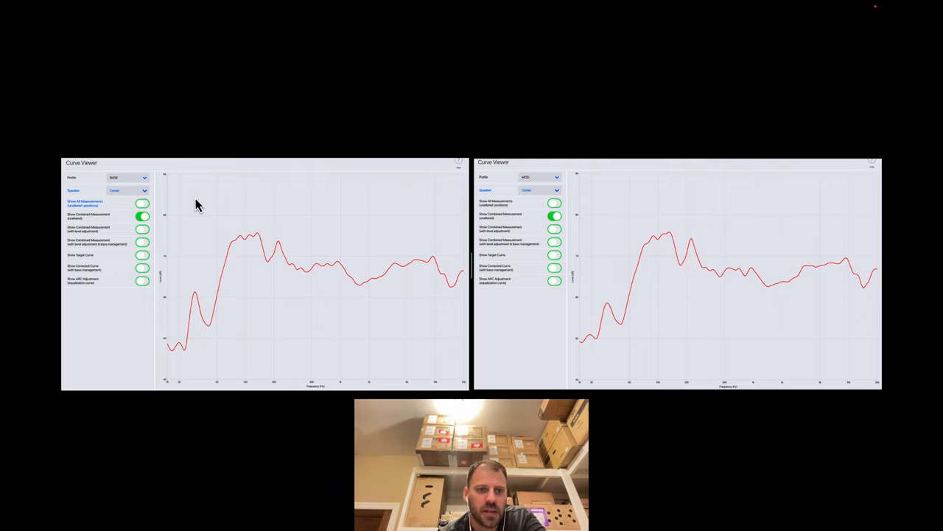
mouse_move(631, 199)
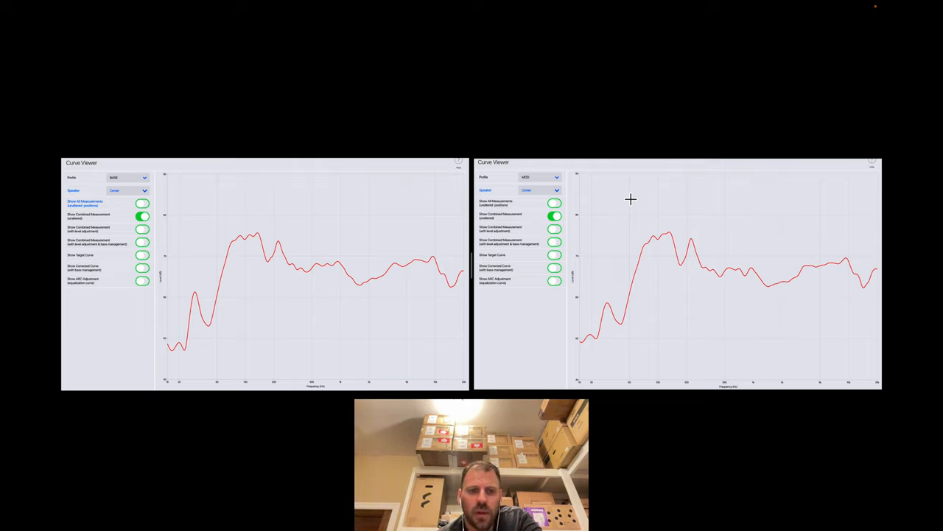
mouse_move(465, 286)
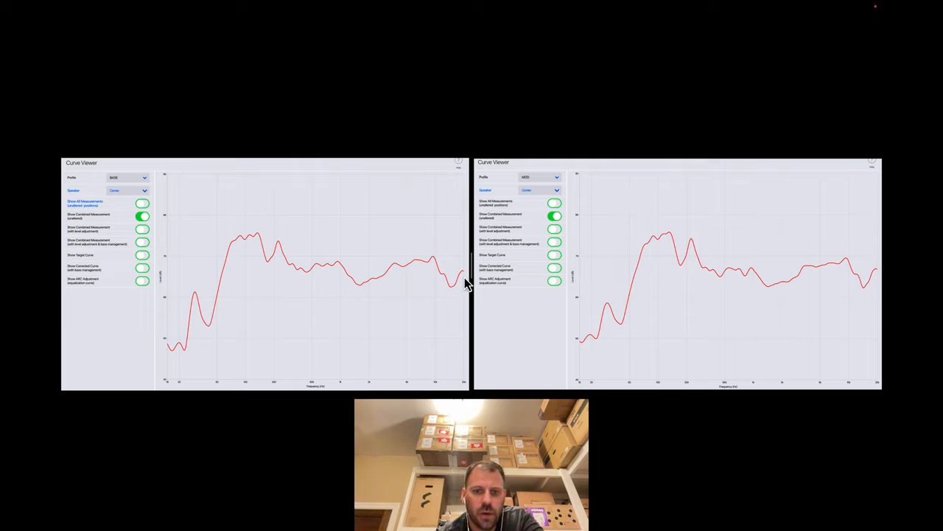
mouse_move(554, 334)
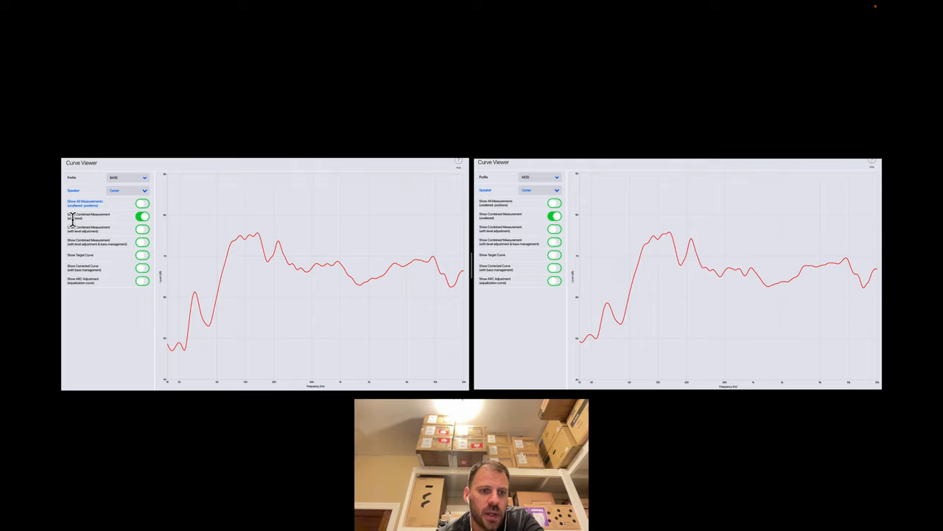
mouse_move(209, 227)
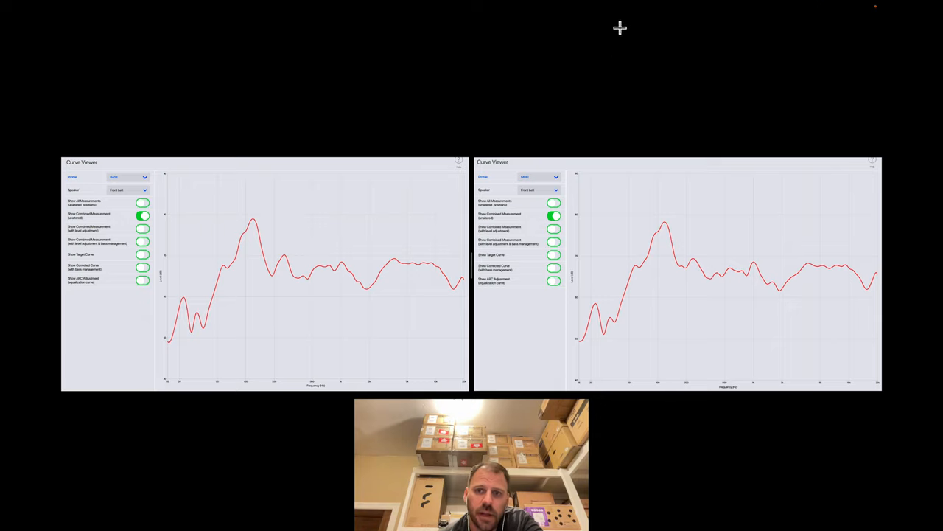
mouse_move(599, 94)
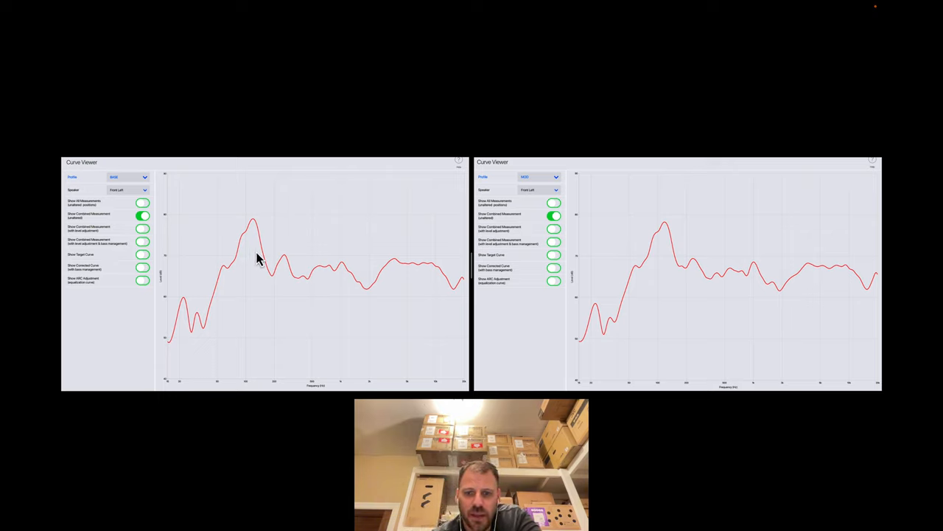
mouse_move(266, 278)
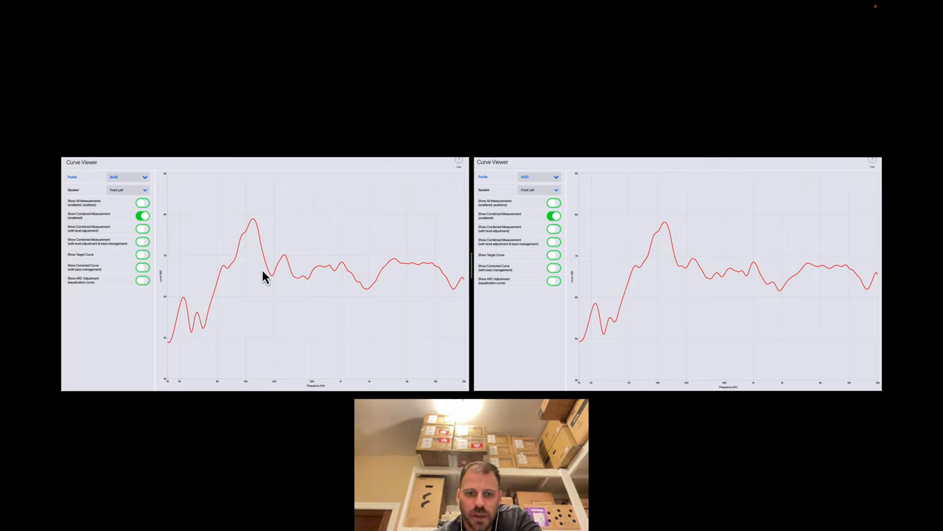
mouse_move(274, 282)
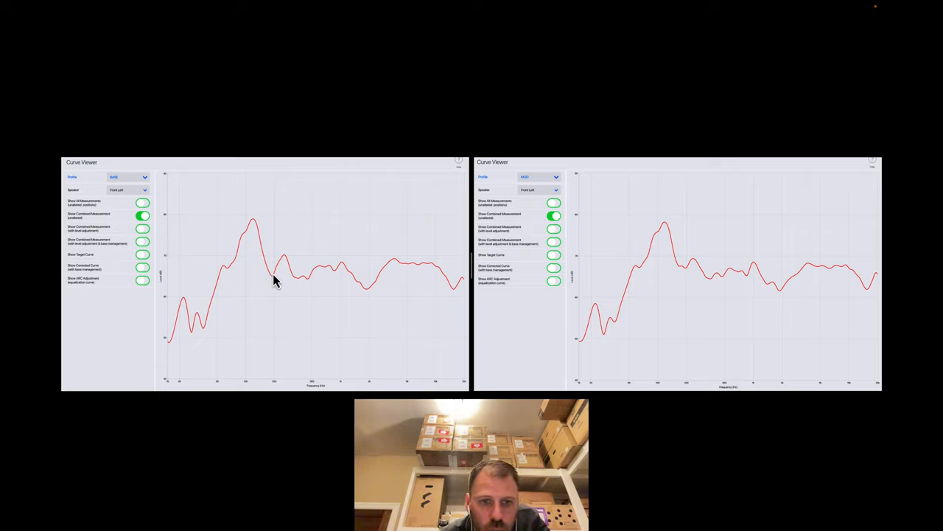
mouse_move(686, 269)
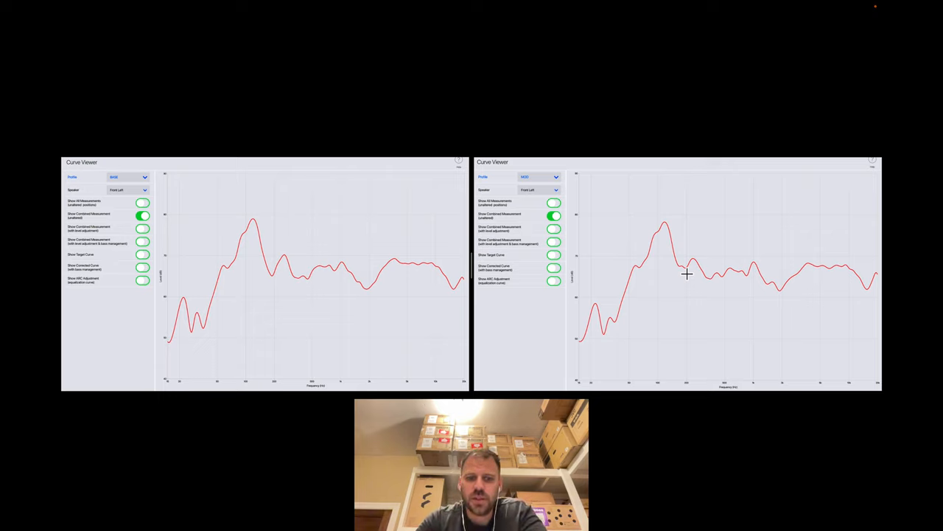
mouse_move(602, 280)
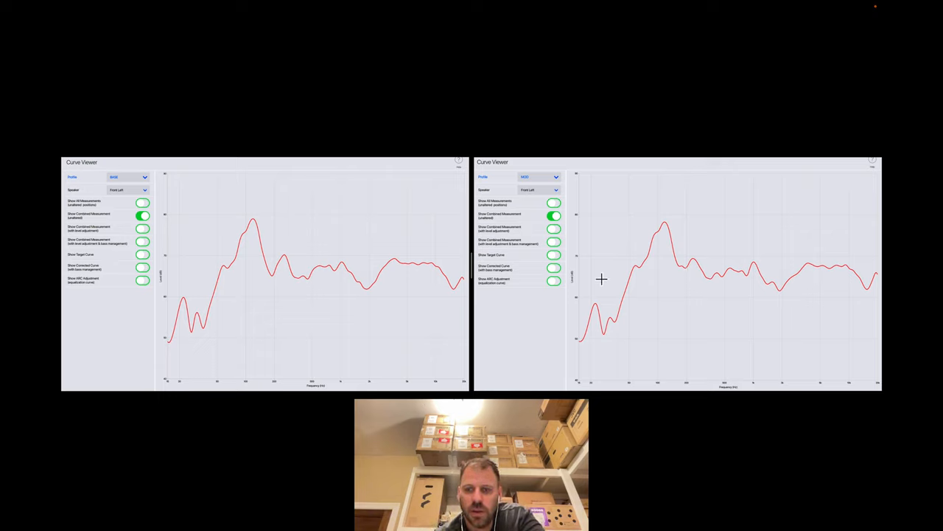
mouse_move(309, 288)
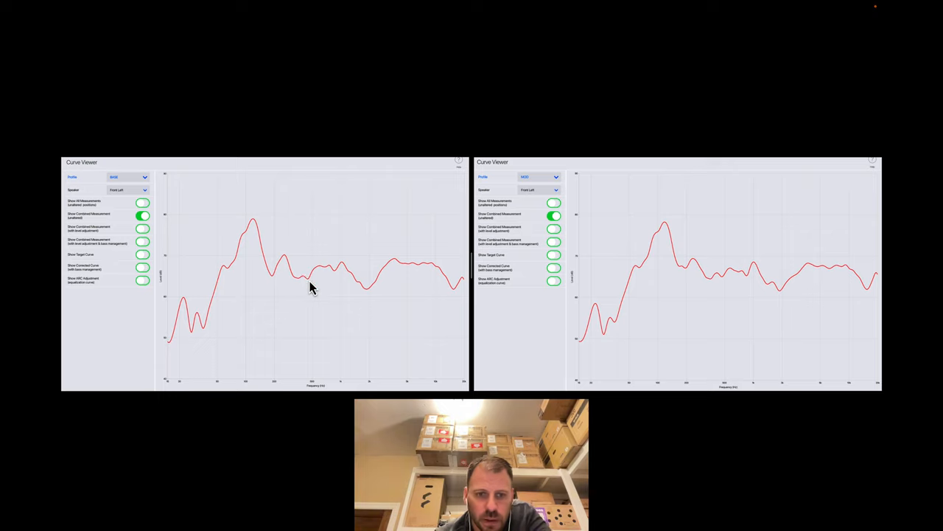
mouse_move(316, 276)
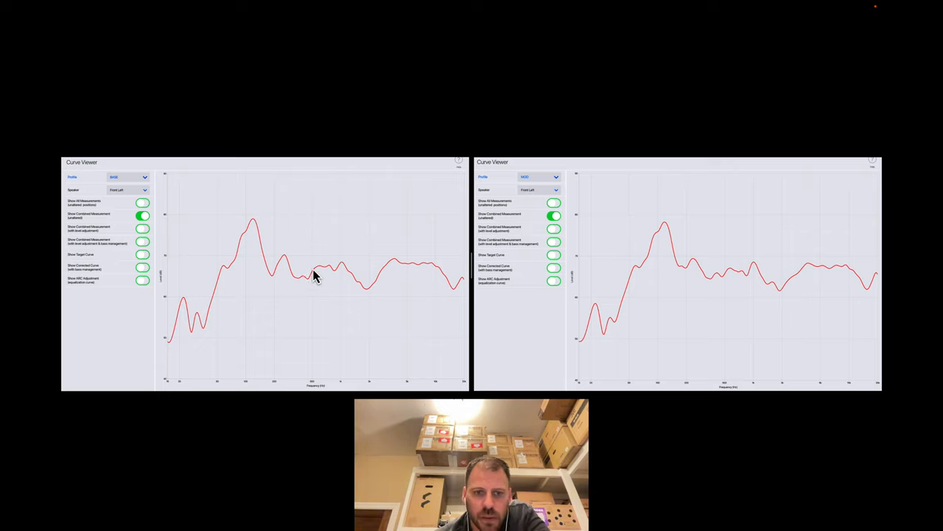
mouse_move(724, 279)
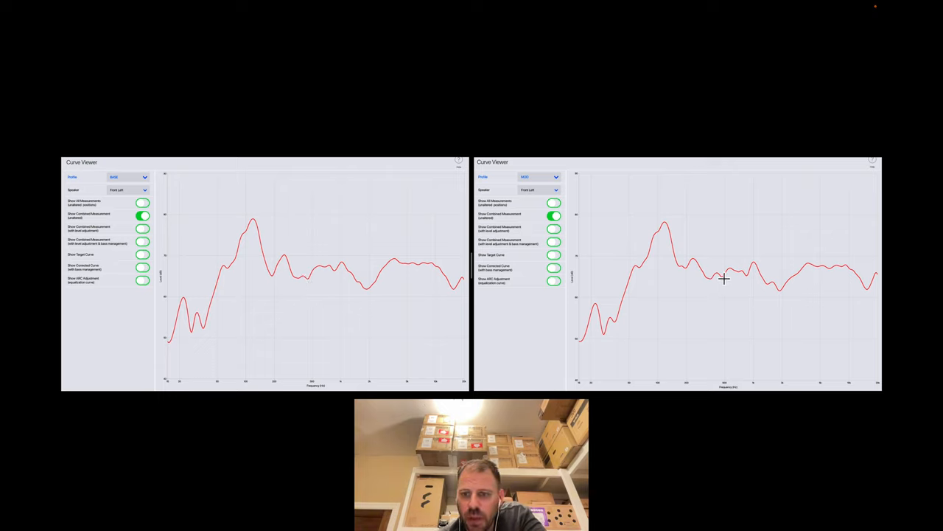
mouse_move(743, 271)
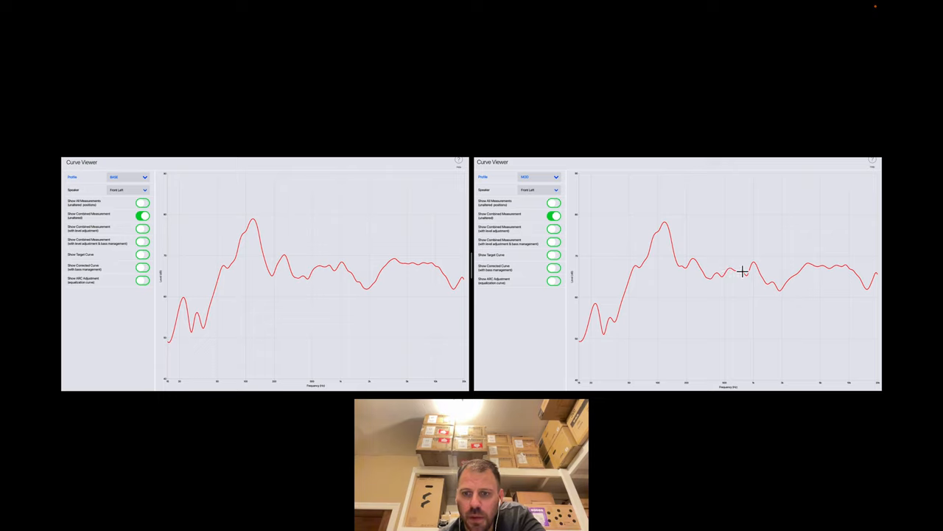
mouse_move(782, 312)
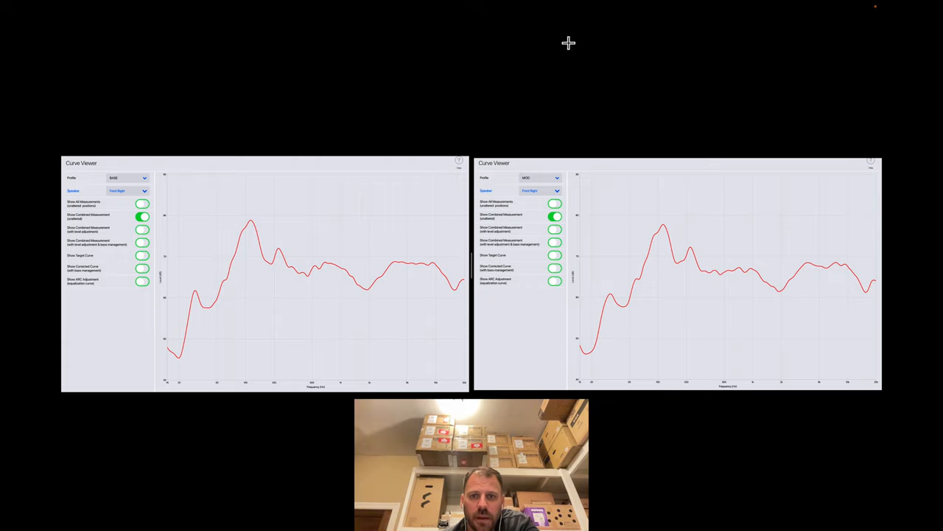
mouse_move(596, 94)
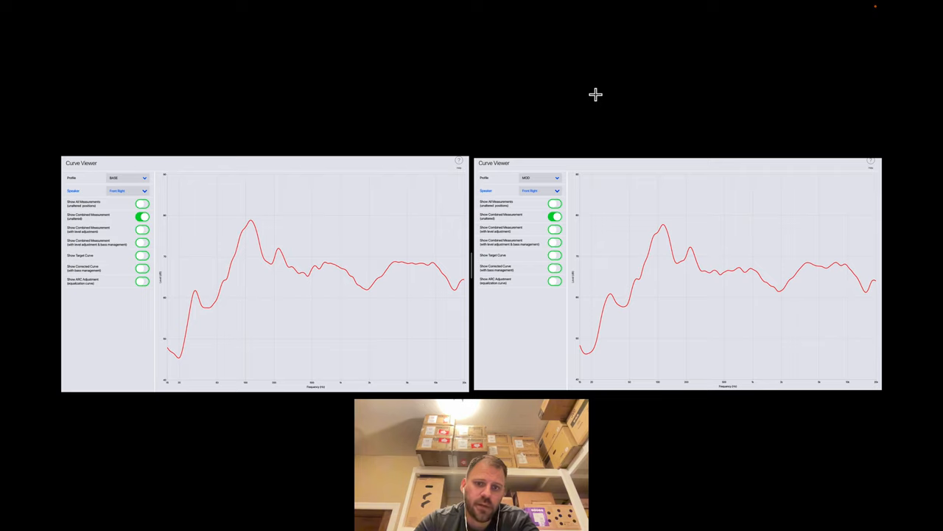
mouse_move(361, 328)
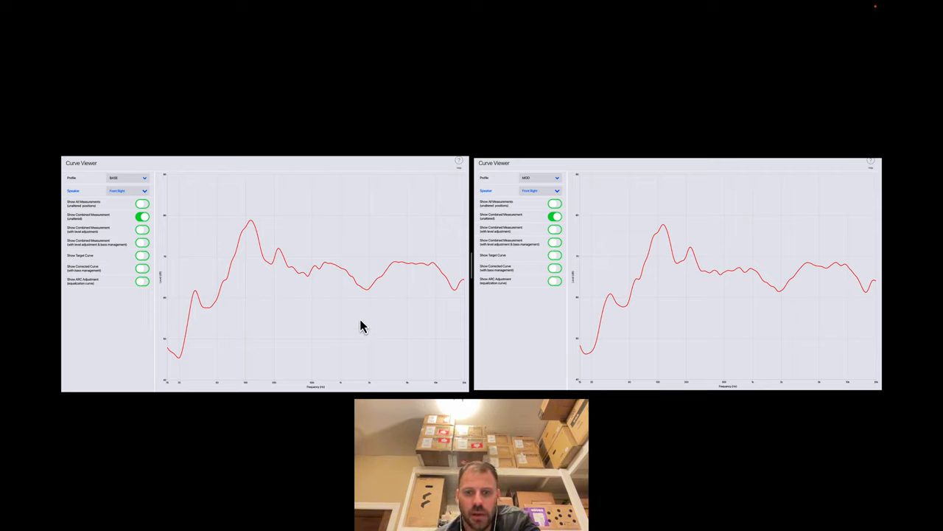
mouse_move(264, 243)
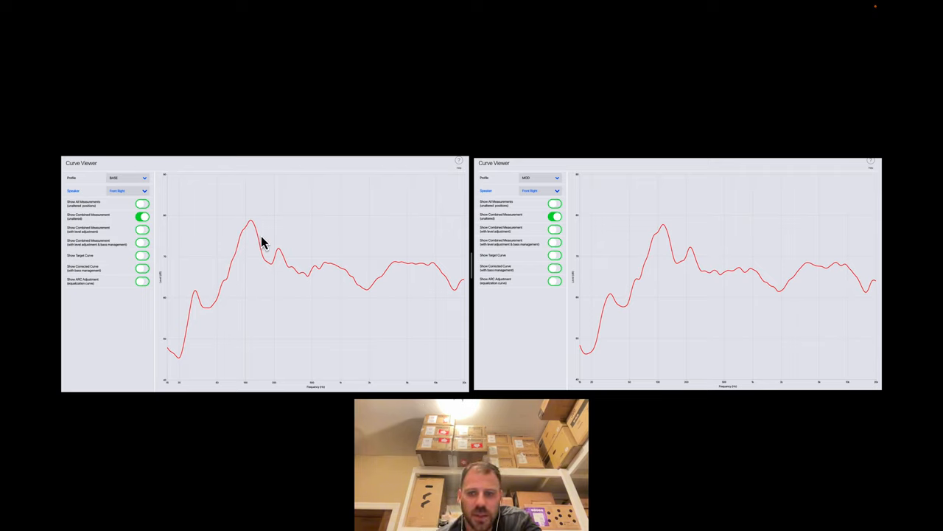
mouse_move(675, 265)
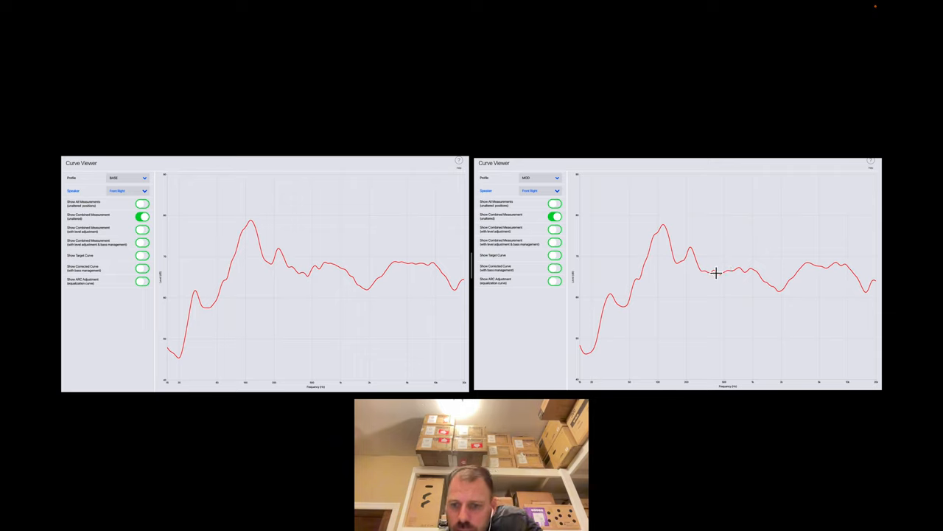
mouse_move(336, 268)
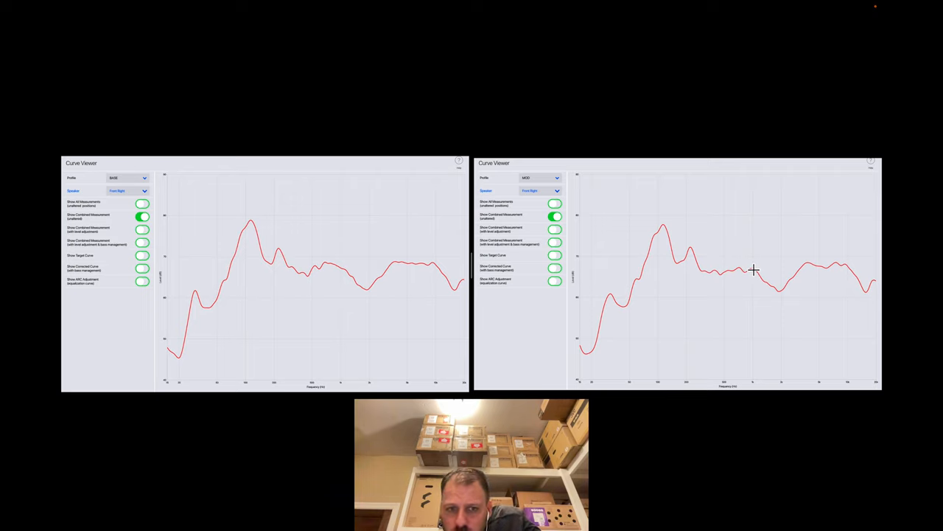
mouse_move(293, 269)
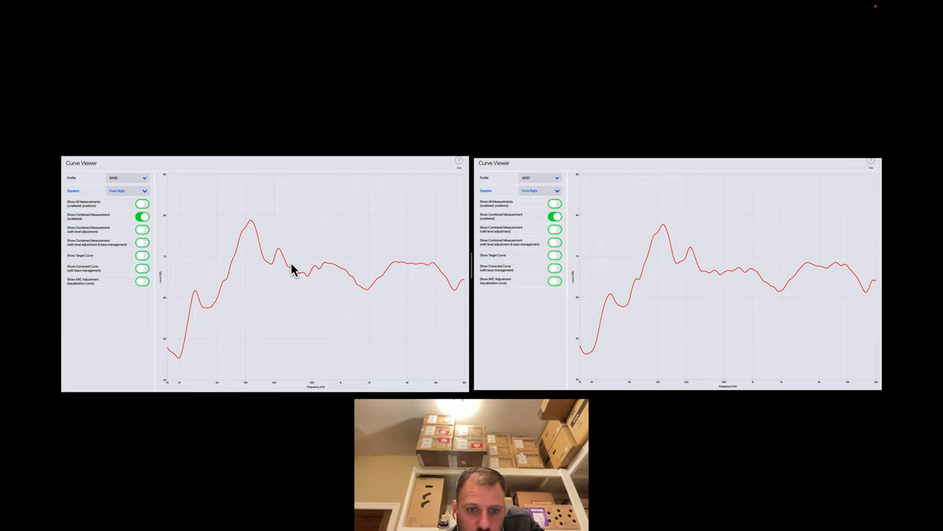
mouse_move(327, 271)
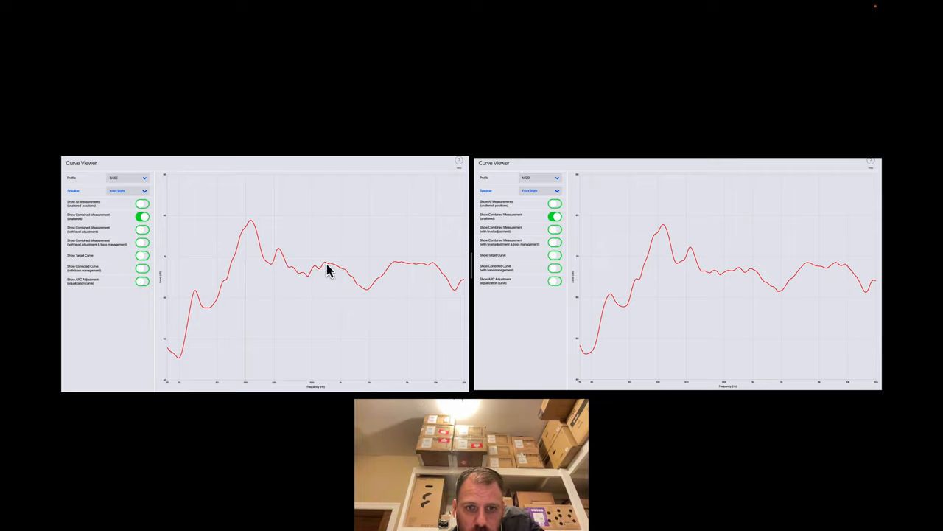
mouse_move(337, 276)
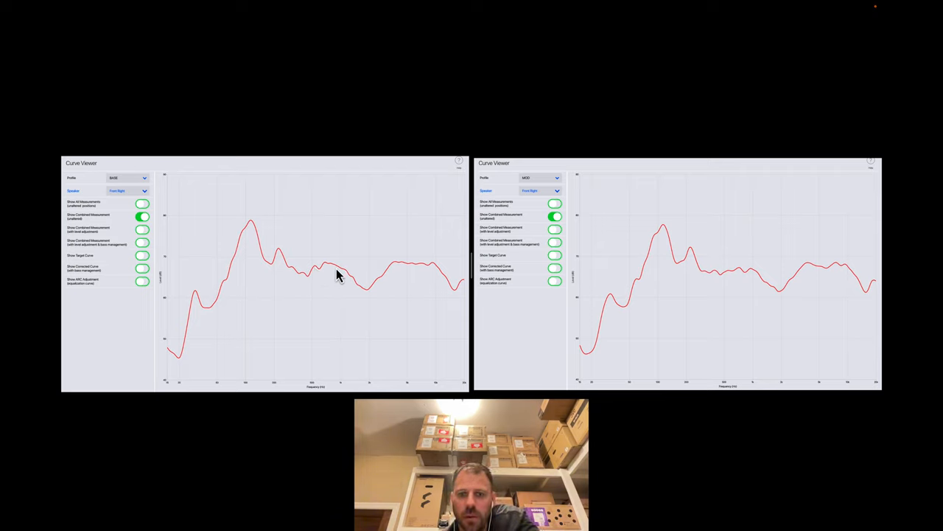
mouse_move(342, 275)
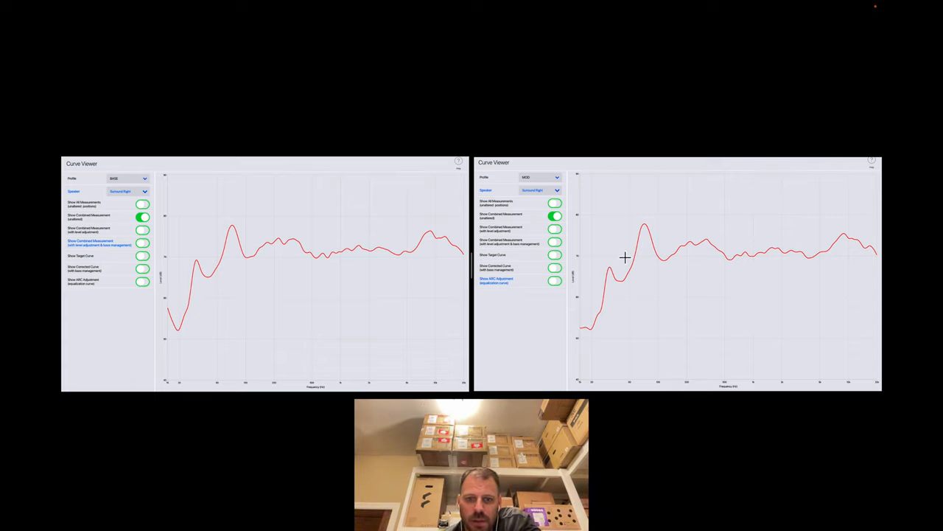
mouse_move(740, 260)
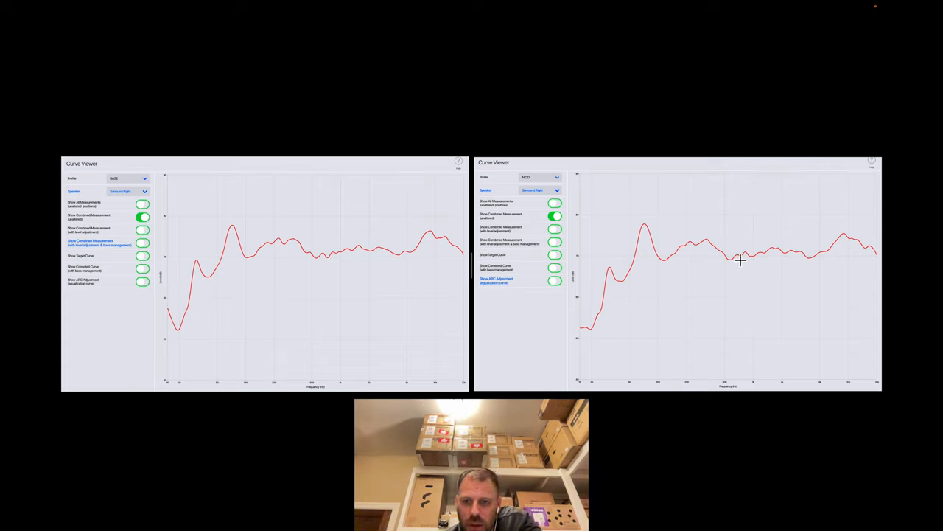
mouse_move(678, 258)
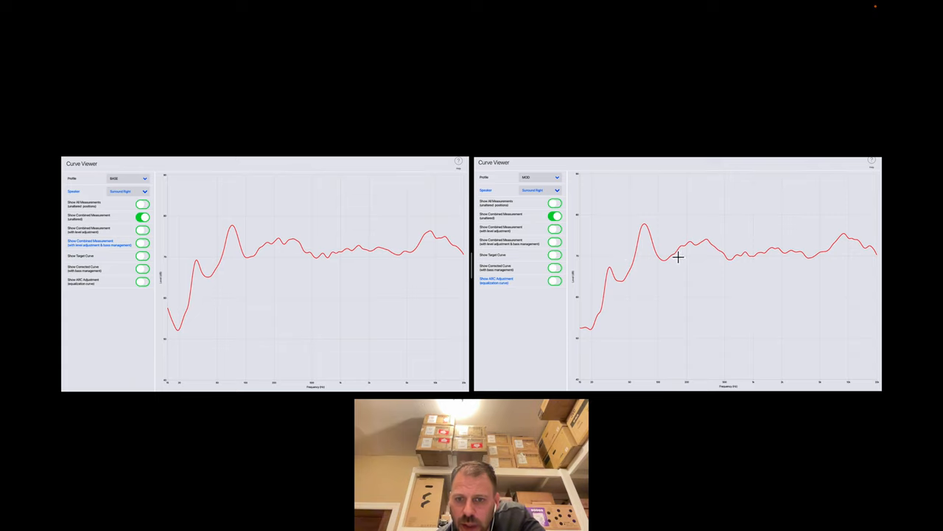
mouse_move(362, 266)
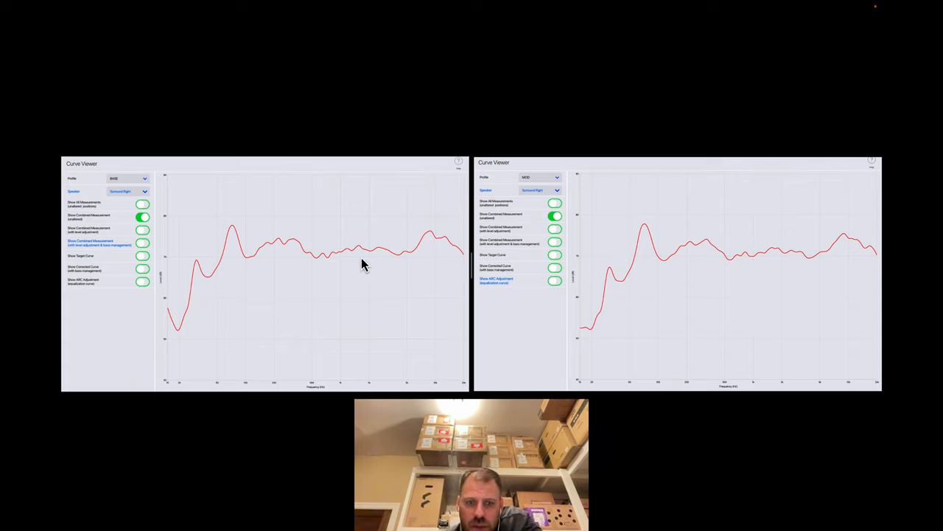
mouse_move(404, 258)
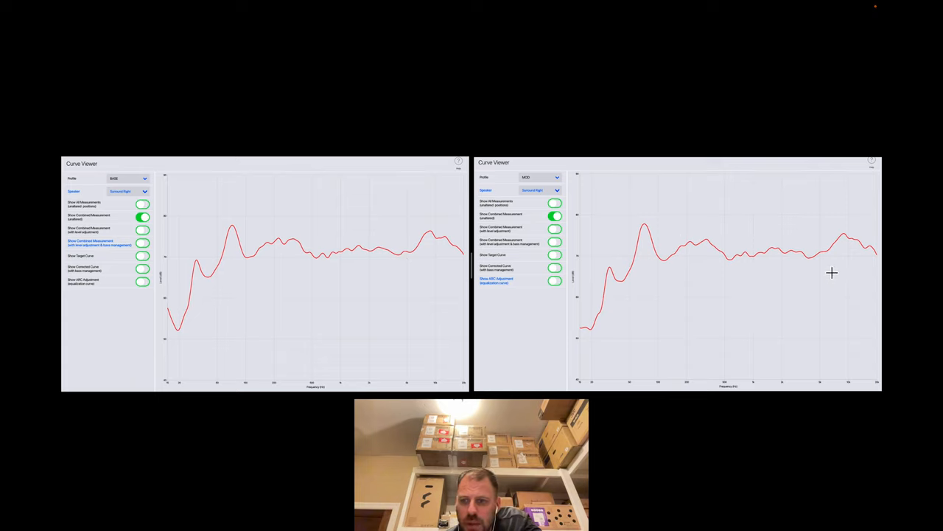
mouse_move(672, 312)
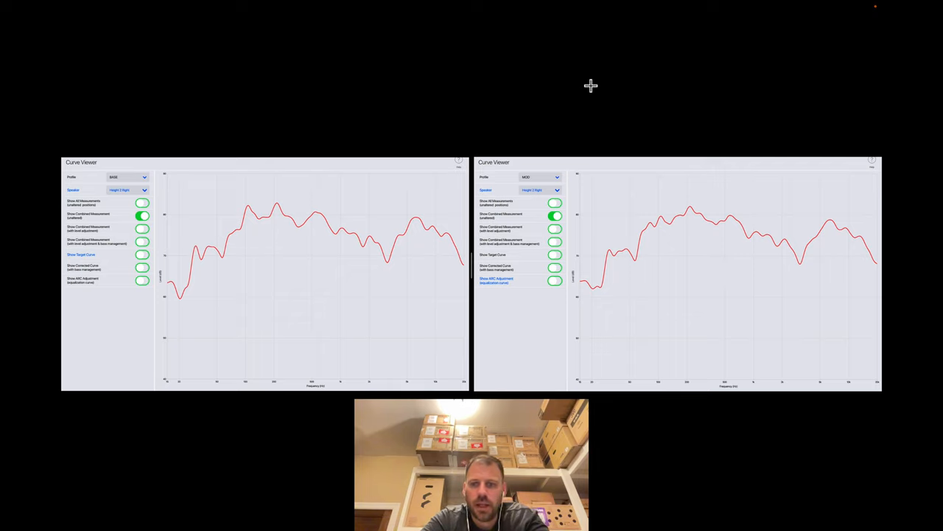
mouse_move(759, 135)
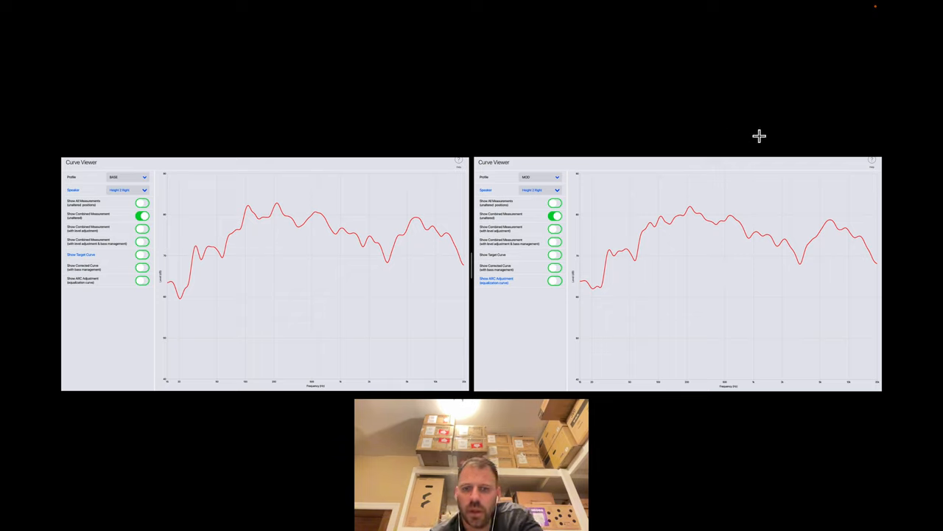
mouse_move(336, 238)
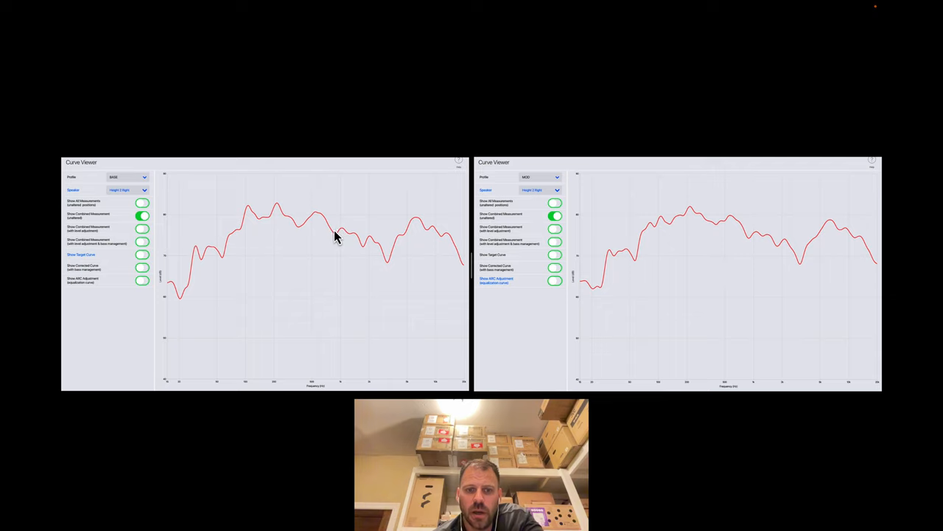
mouse_move(734, 253)
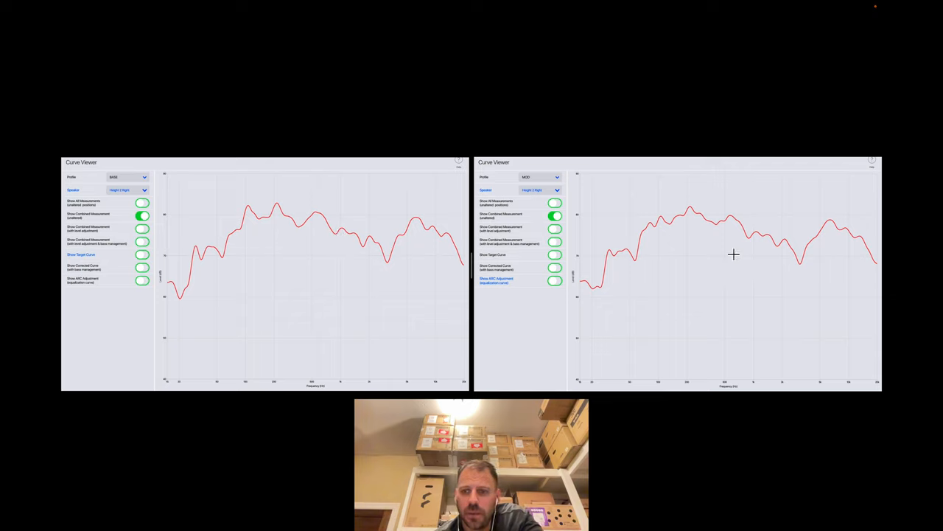
mouse_move(805, 267)
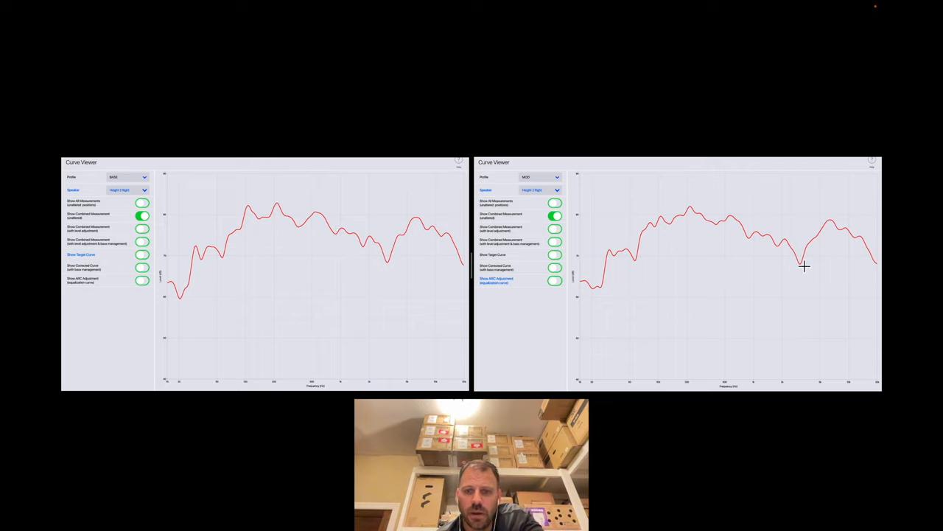
mouse_move(419, 312)
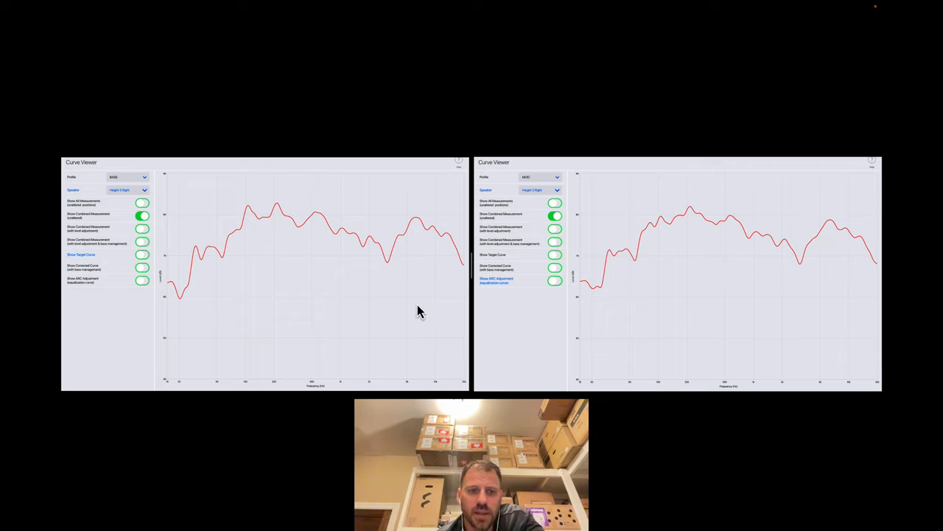
mouse_move(316, 224)
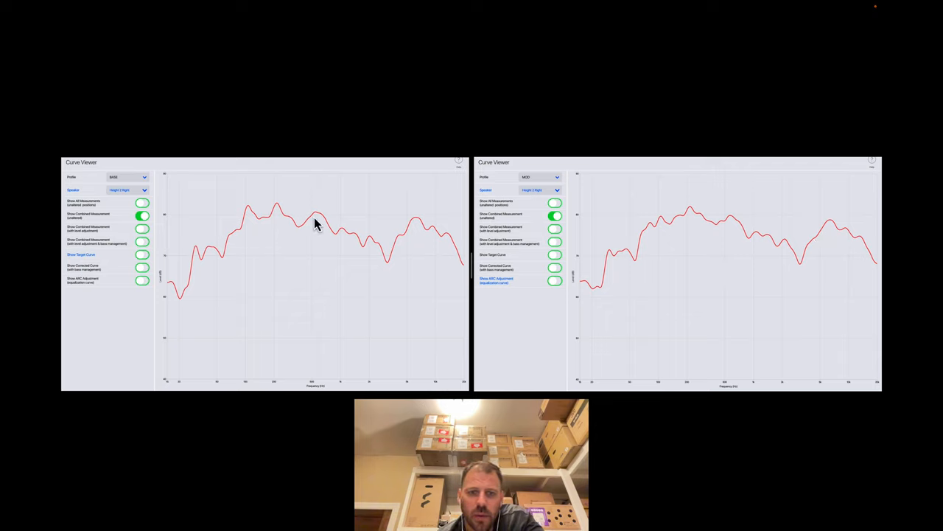
mouse_move(306, 227)
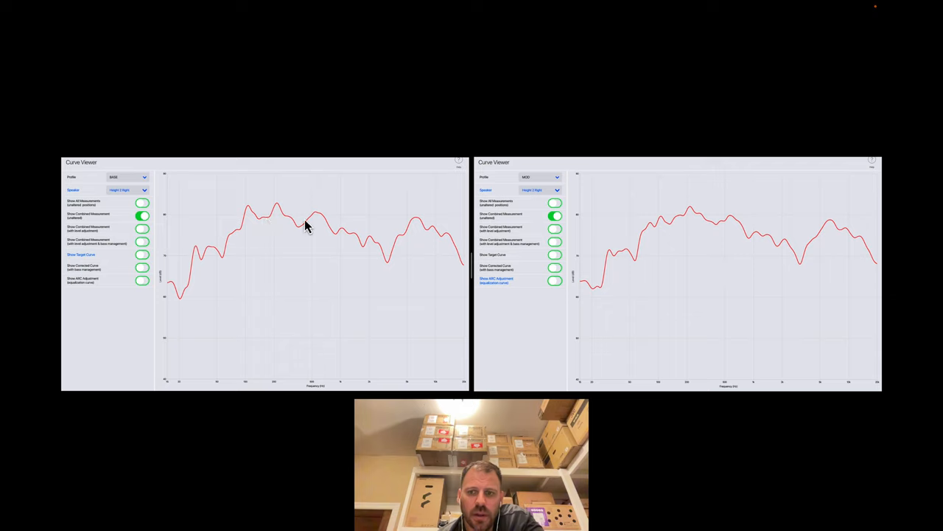
mouse_move(671, 215)
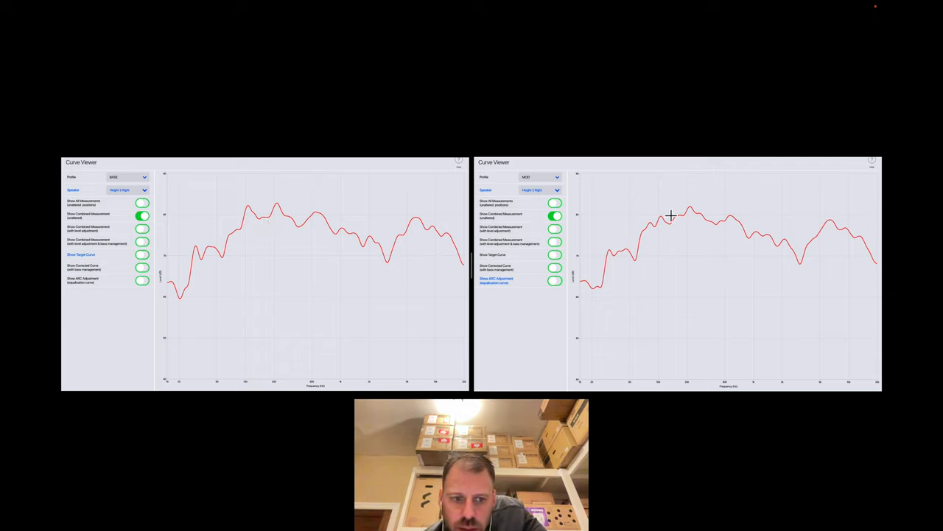
mouse_move(248, 214)
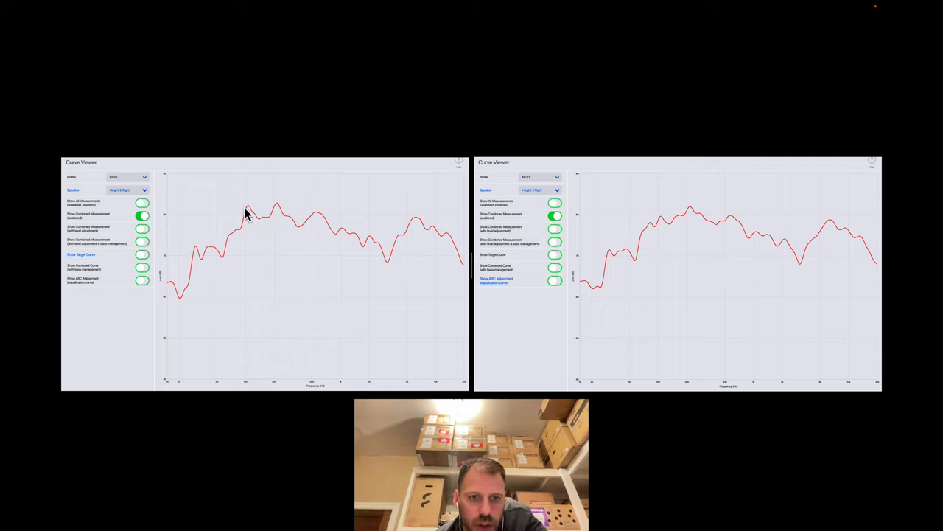
mouse_move(743, 218)
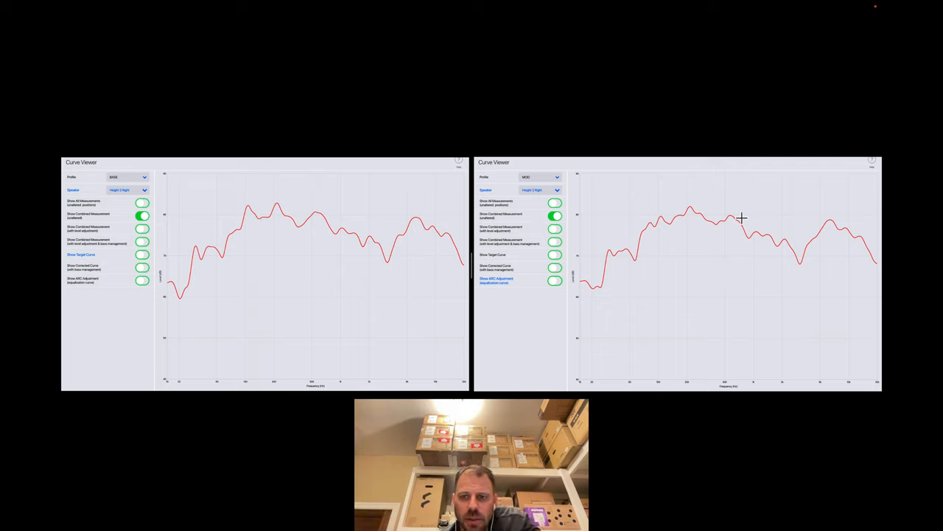
mouse_move(678, 283)
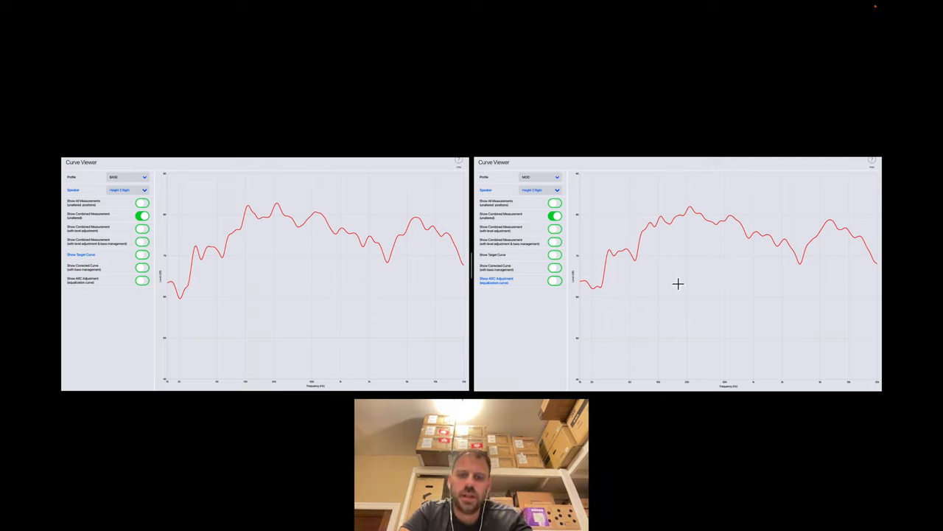